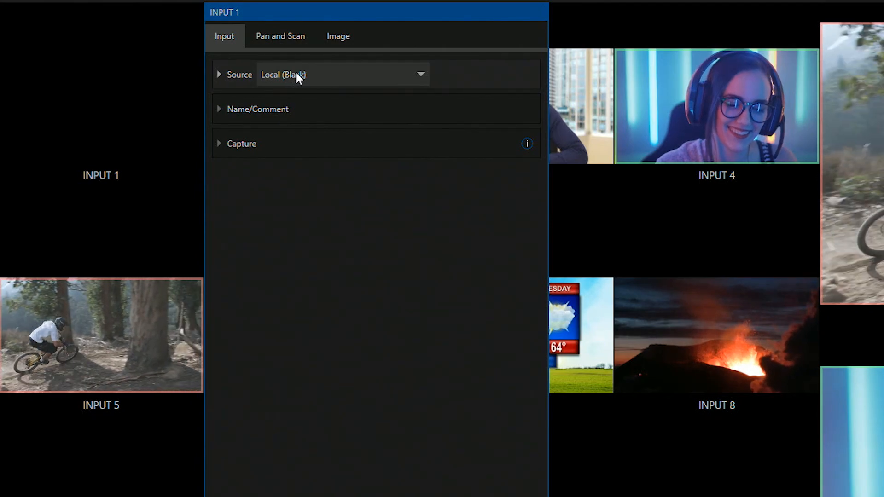
- Set Input 1's source to PTZUHD_2 NewCam-2 (10.28.3.145)
left_click(344, 74)
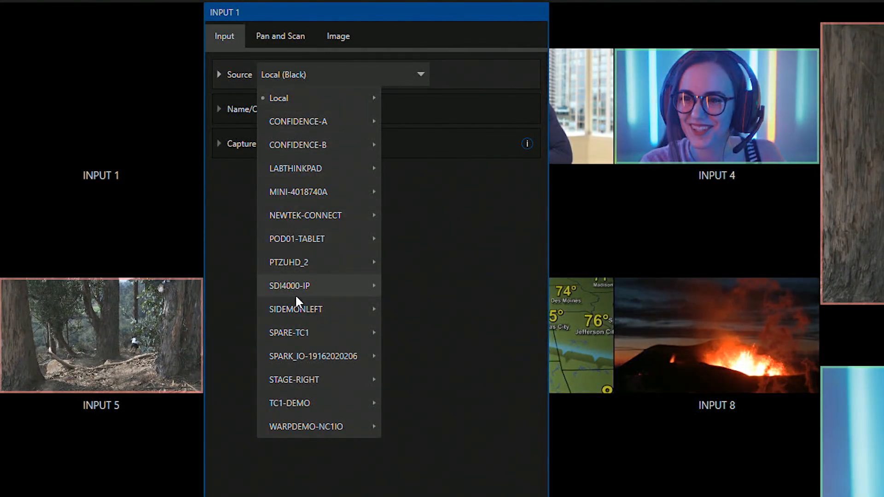
mouse_move(289, 263)
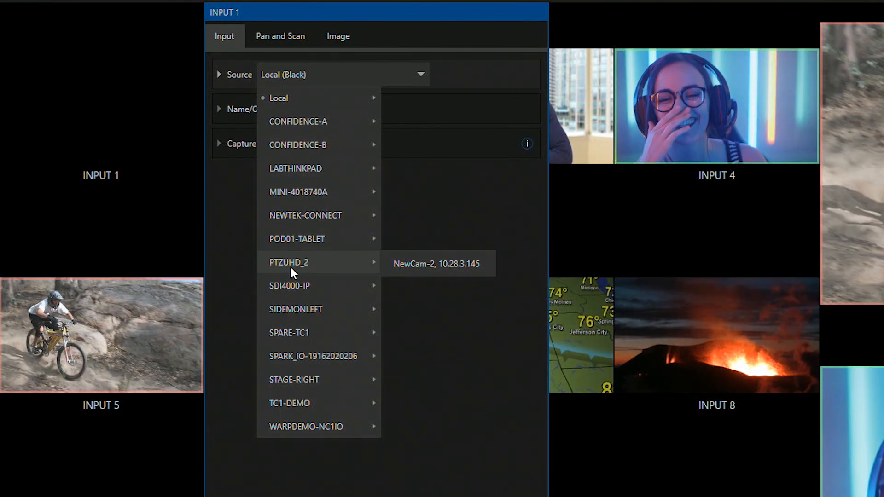
left_click(437, 263)
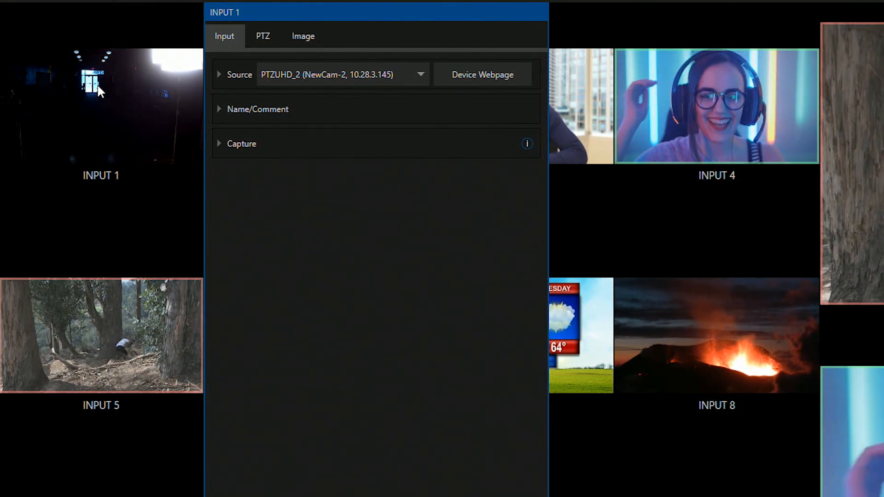
- Show the PTZ controls and preset slots for Input 1's camera
left_click(262, 36)
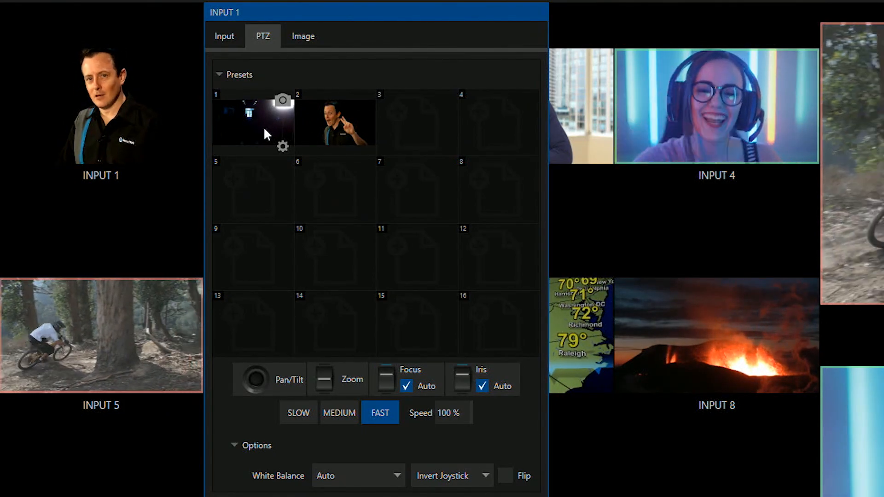
mouse_move(328, 267)
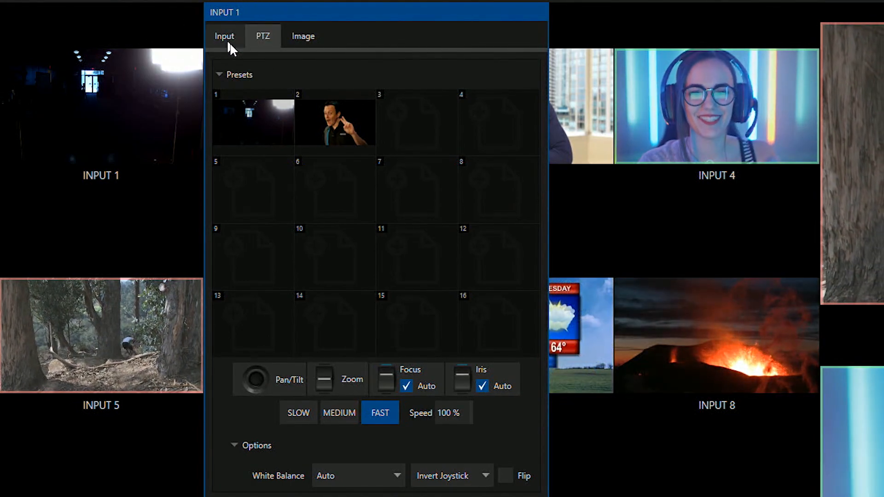
- Launch the Input 1 camera's Device Webpage from the Input tab
left_click(225, 36)
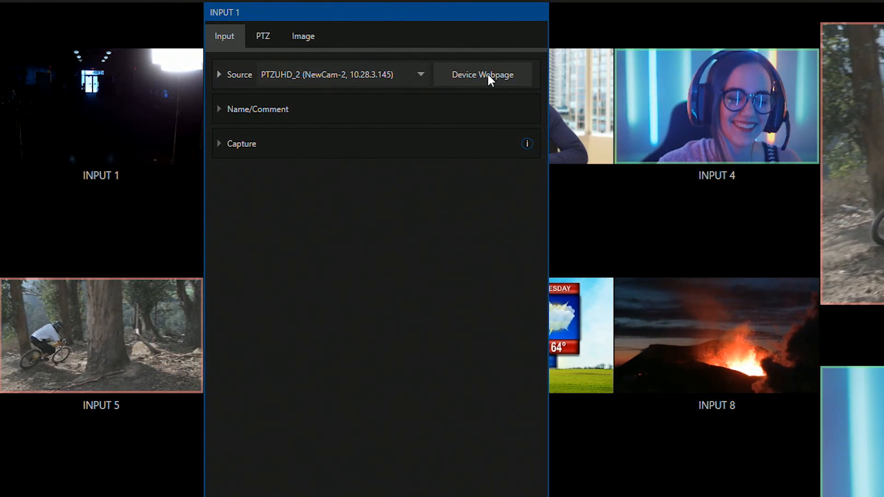
left_click(483, 74)
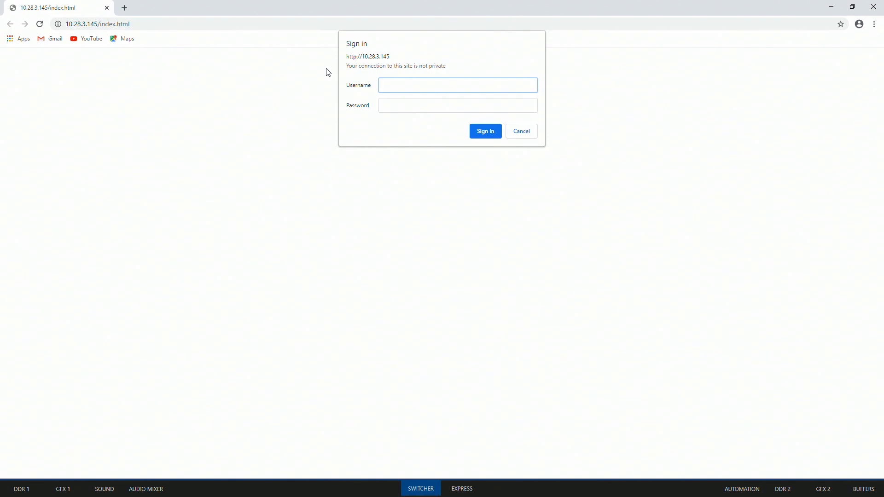
- Sign in to the camera web page with username admin and its password
type("admin")
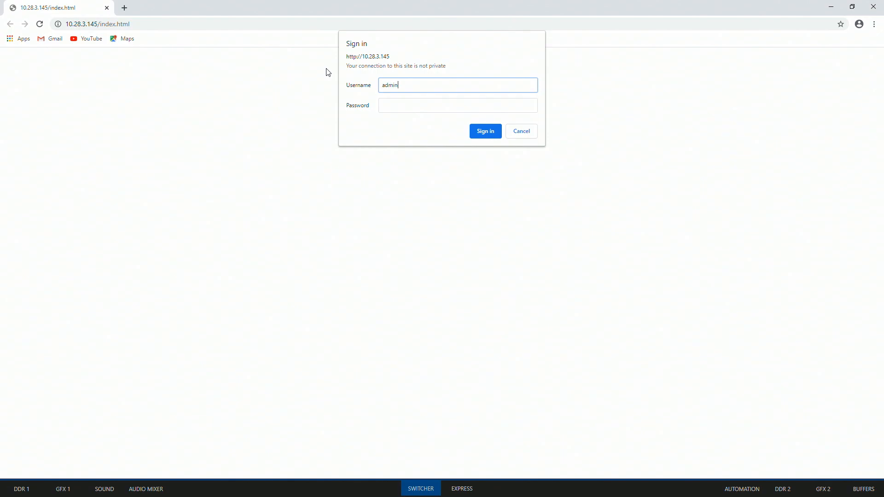
type("•••••")
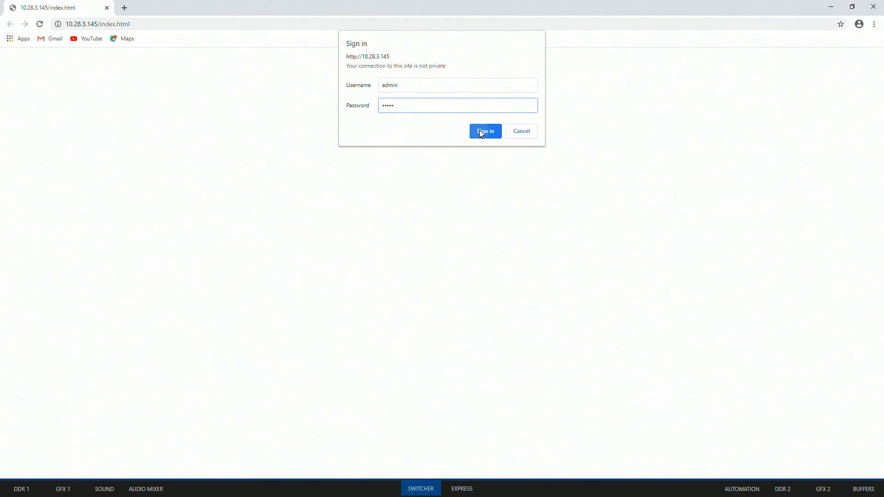
left_click(484, 131)
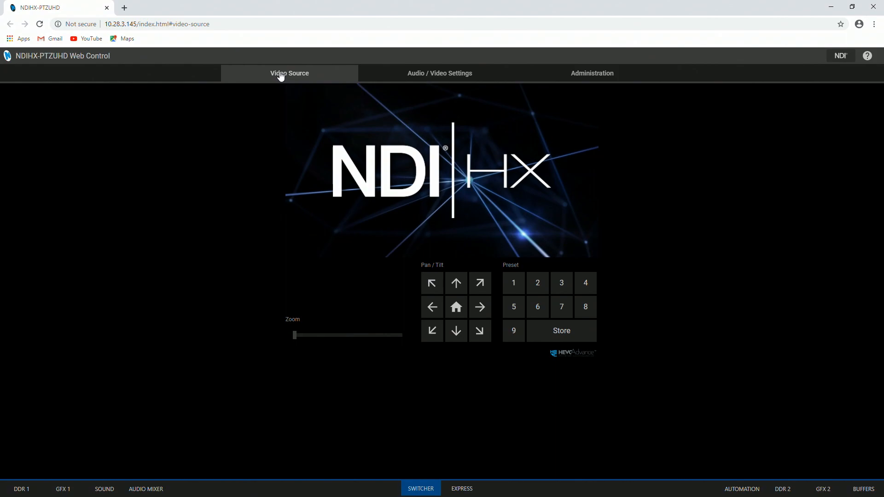
mouse_move(309, 72)
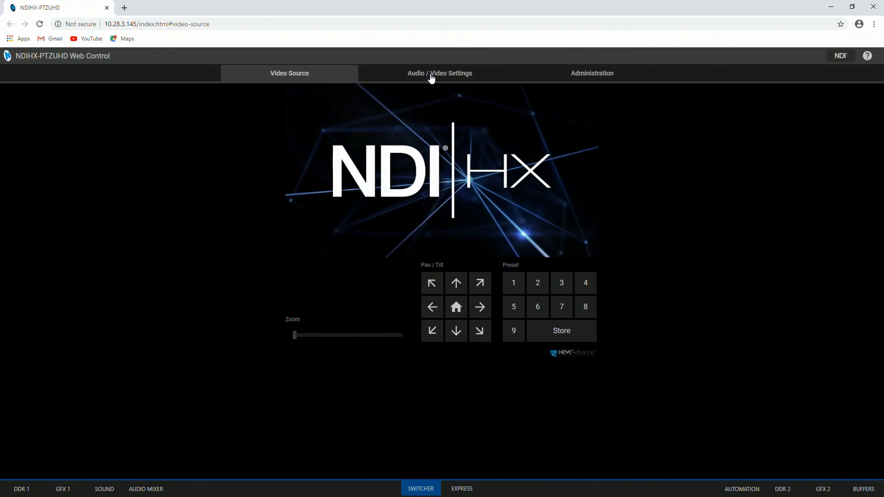
- Review the camera's Picture, White Balance, Focus and Exposure video settings
left_click(439, 73)
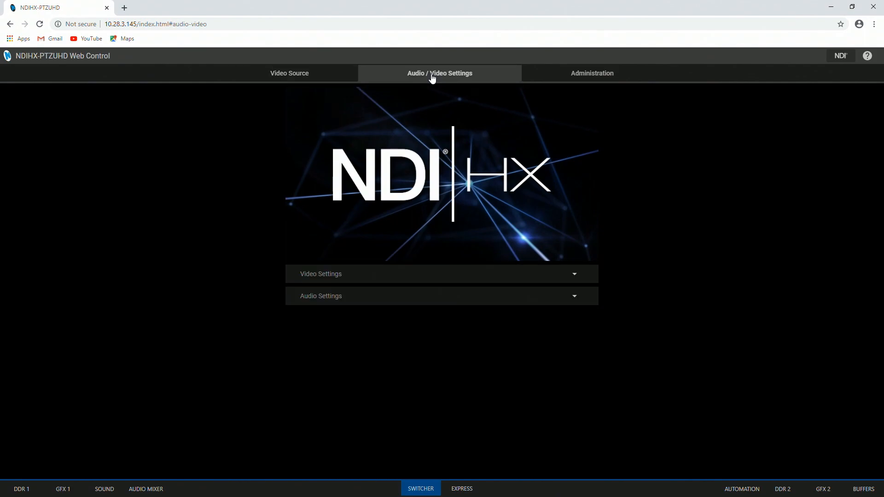
mouse_move(474, 266)
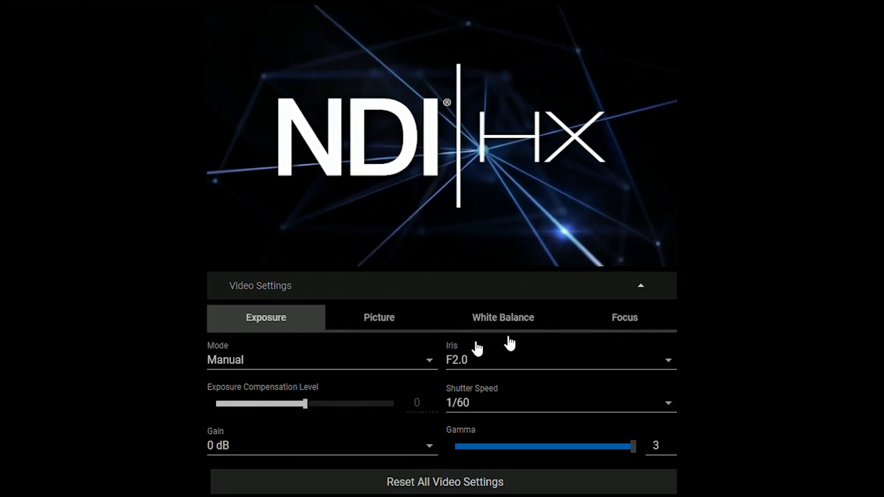
mouse_move(279, 426)
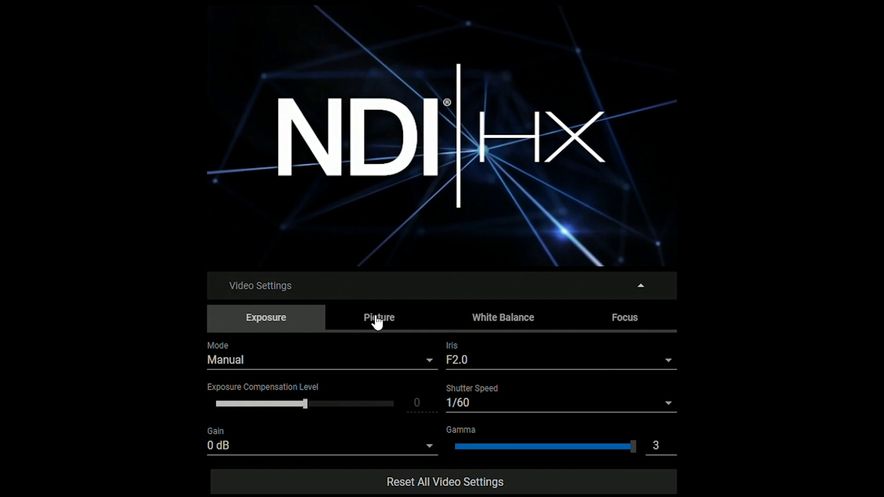
left_click(379, 317)
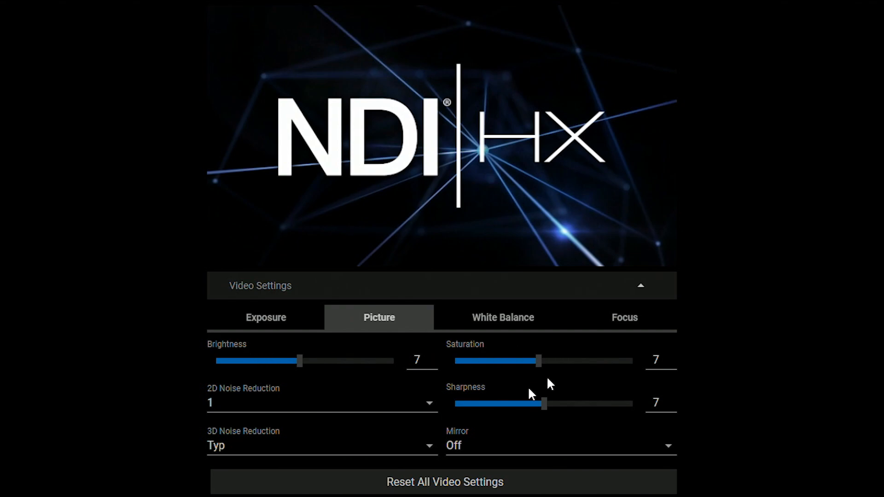
left_click(502, 317)
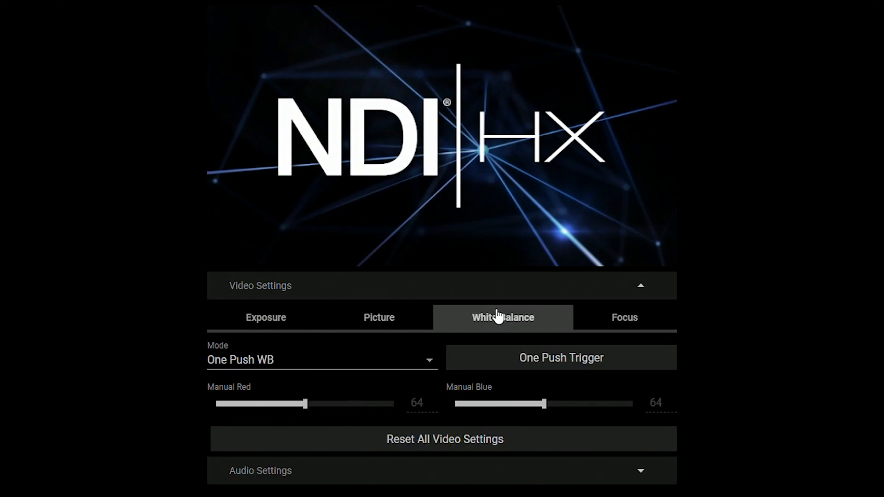
left_click(624, 317)
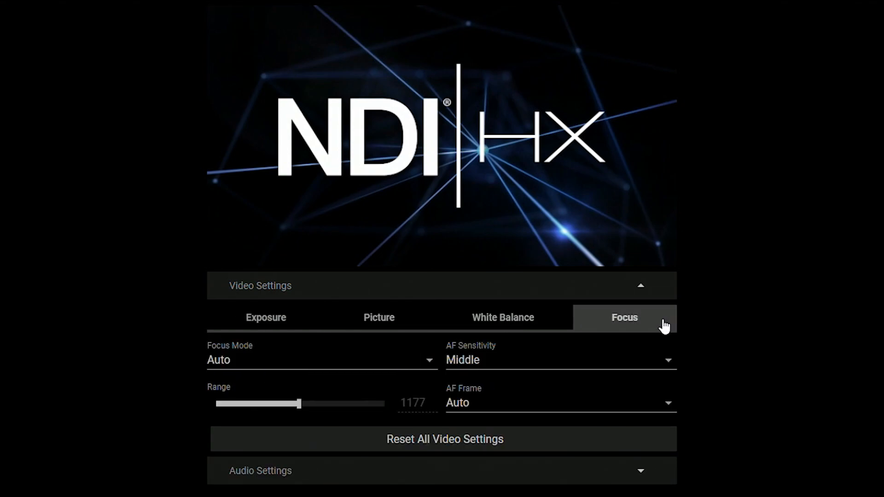
mouse_move(532, 377)
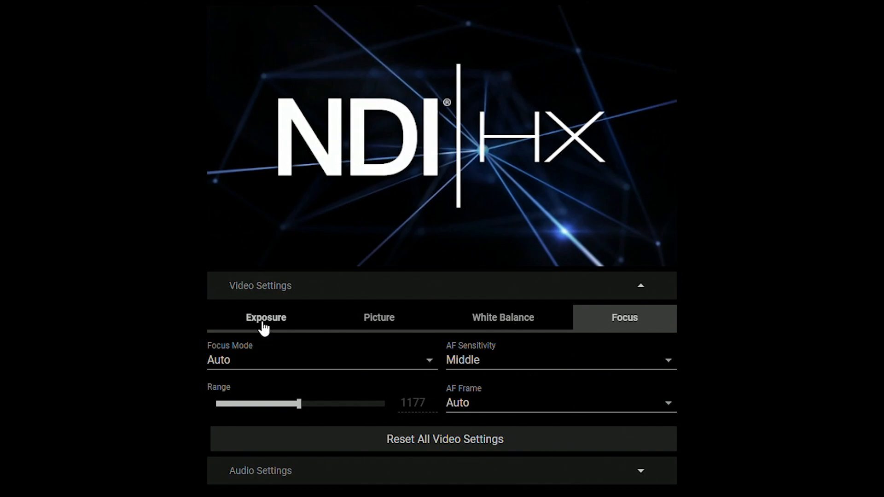
left_click(266, 317)
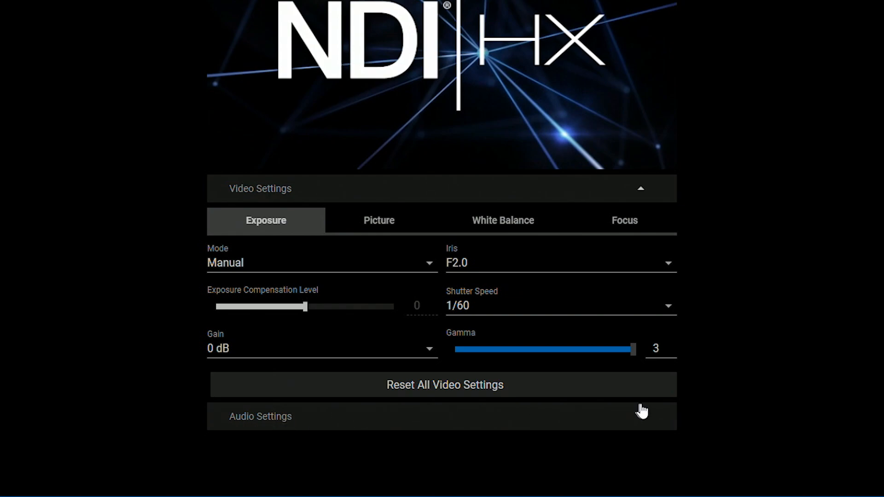
- Show the Administration page with device name PTZUHD 2 and firmware VCAA104
left_click(260, 416)
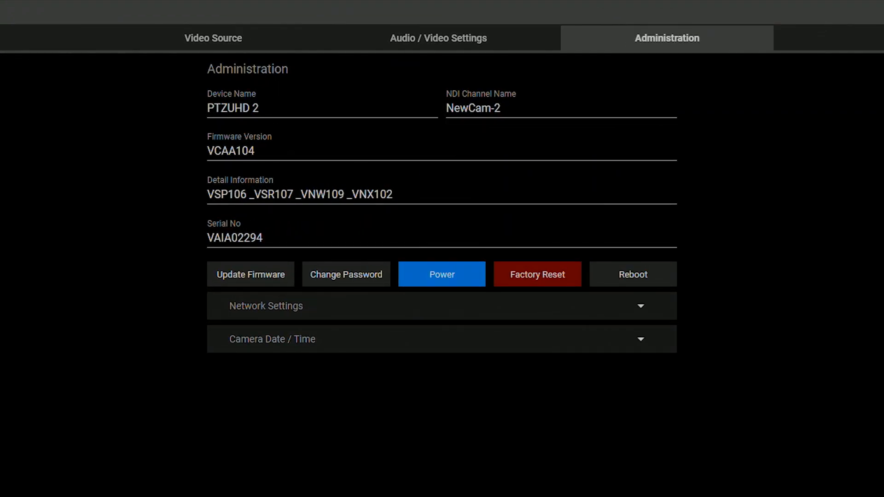
mouse_move(293, 283)
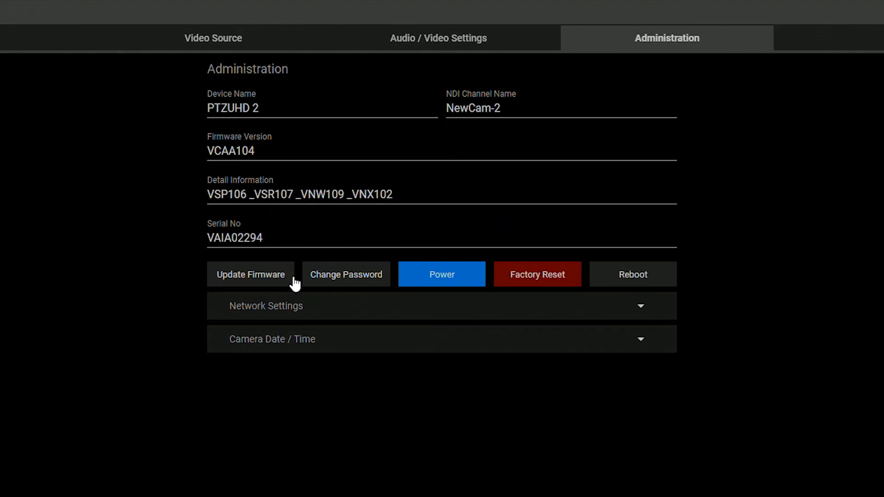